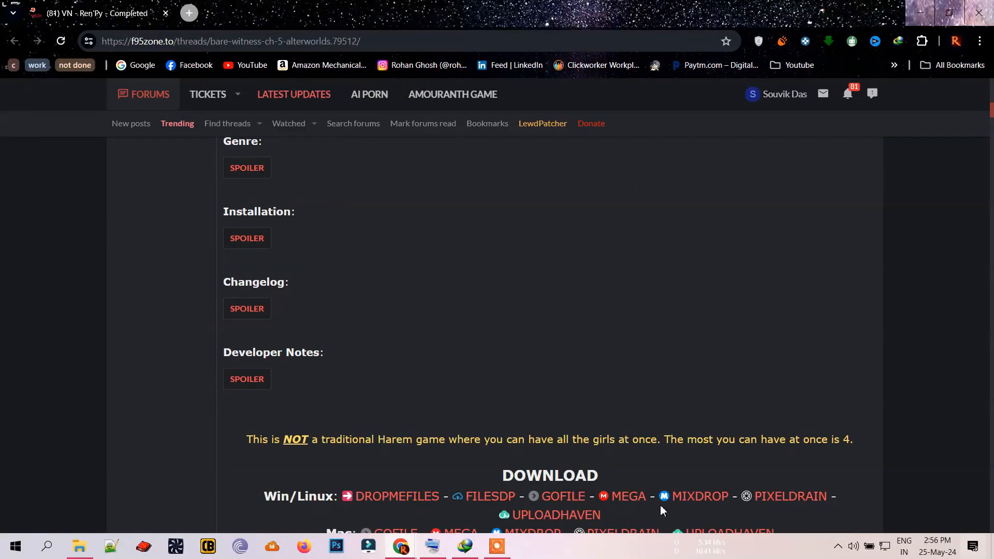
- View the Gofile page for the 8.9 GB BareWitness-0.5-pc.zip, then close it
scroll("down", 3)
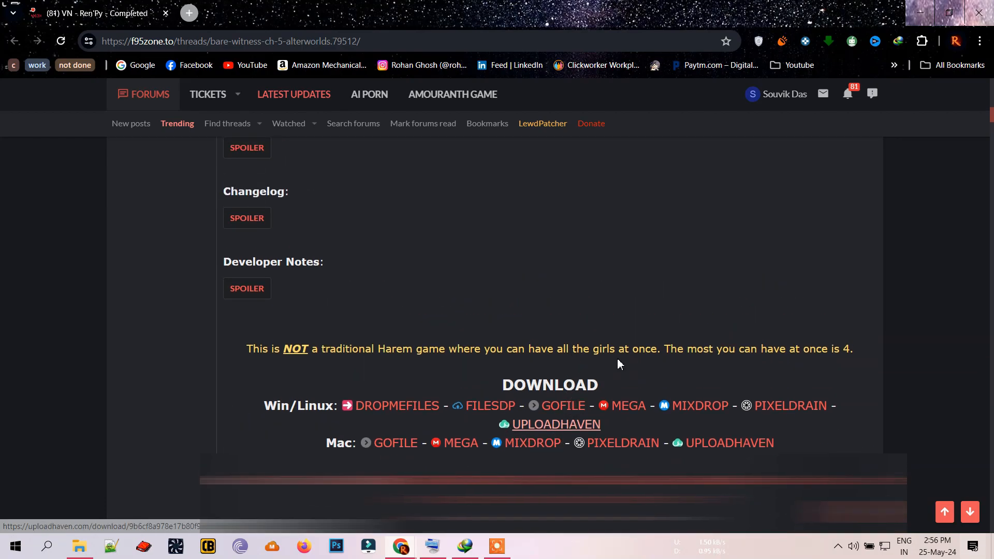
left_click(562, 406)
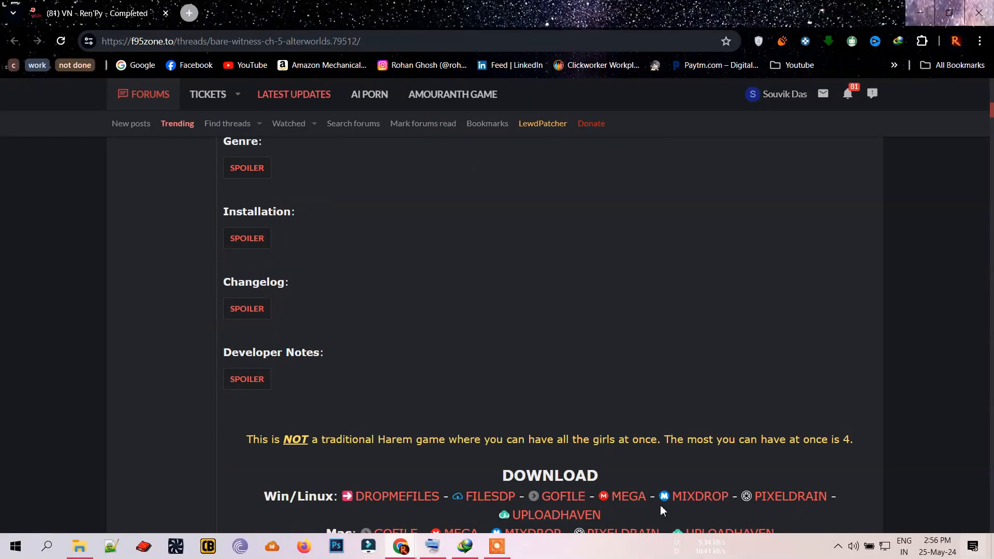
left_click(562, 496)
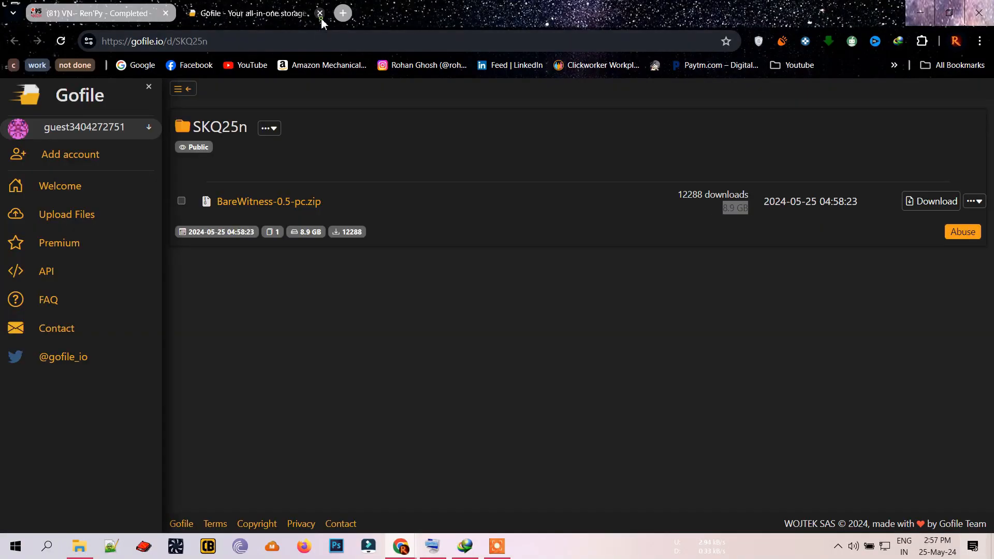
left_click(320, 12)
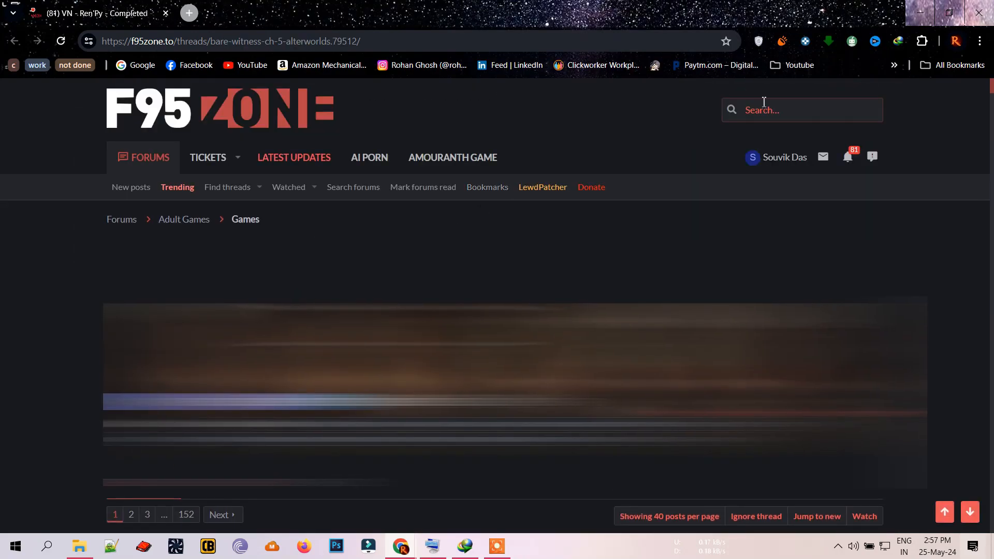
- Enter 'compressed' in the F95zone search, limited to this thread
left_click(802, 109)
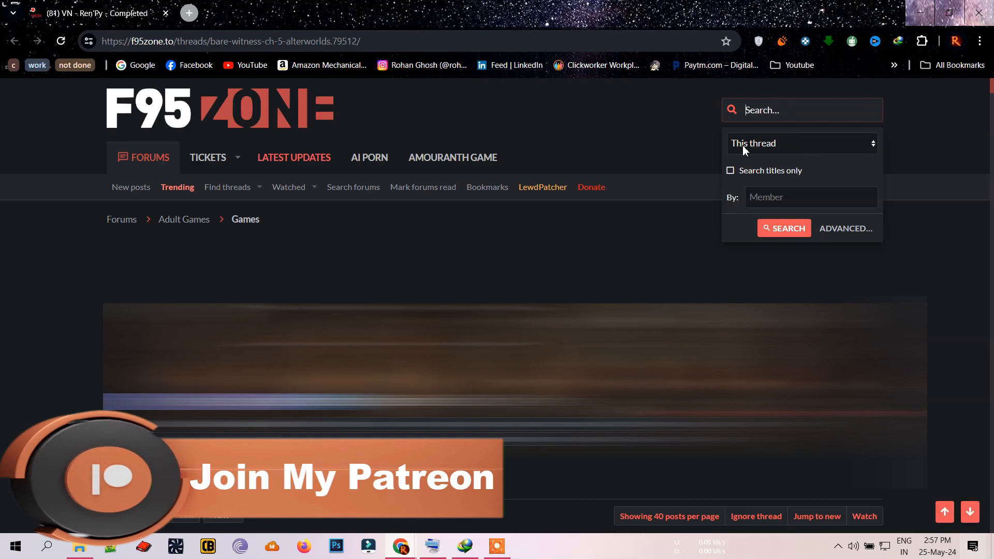
type("c")
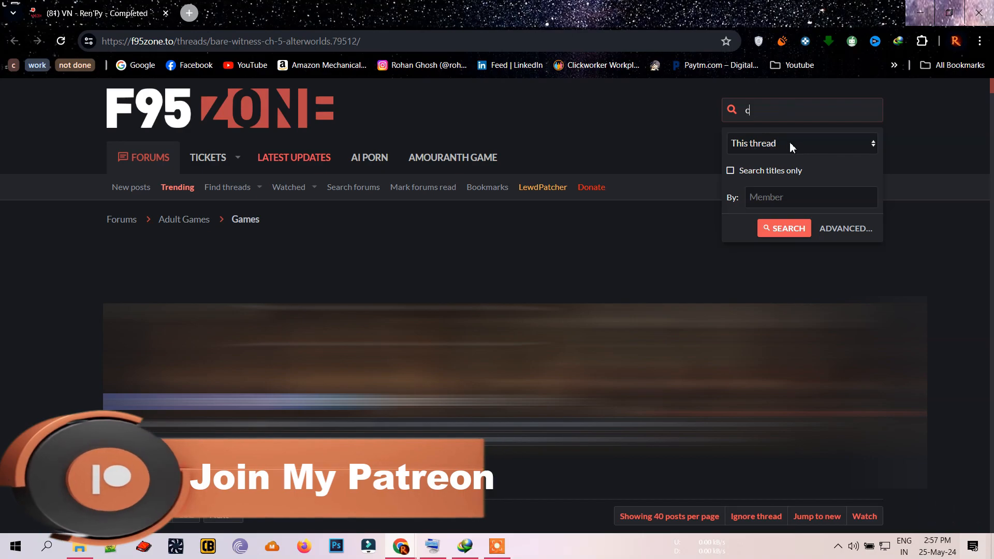
type("ompress")
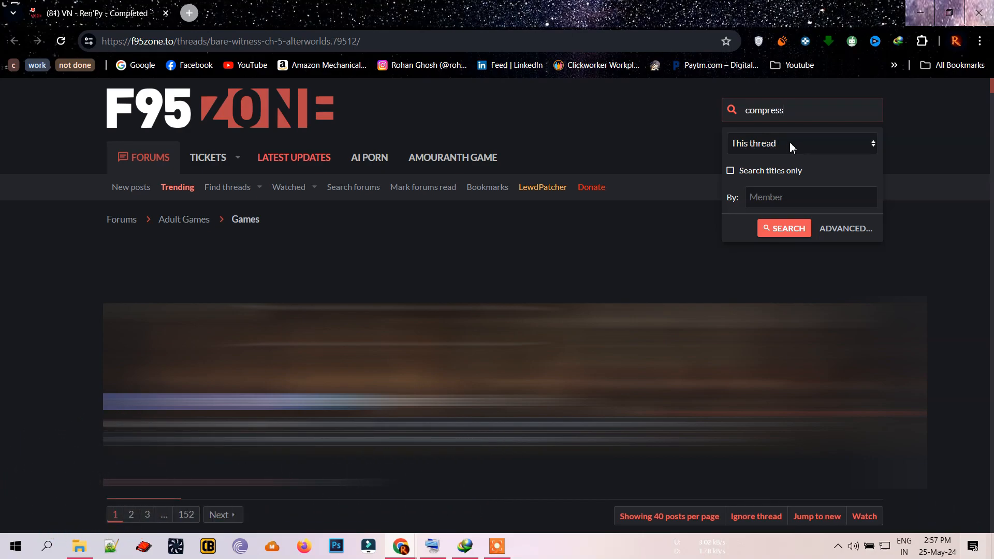
type("ed")
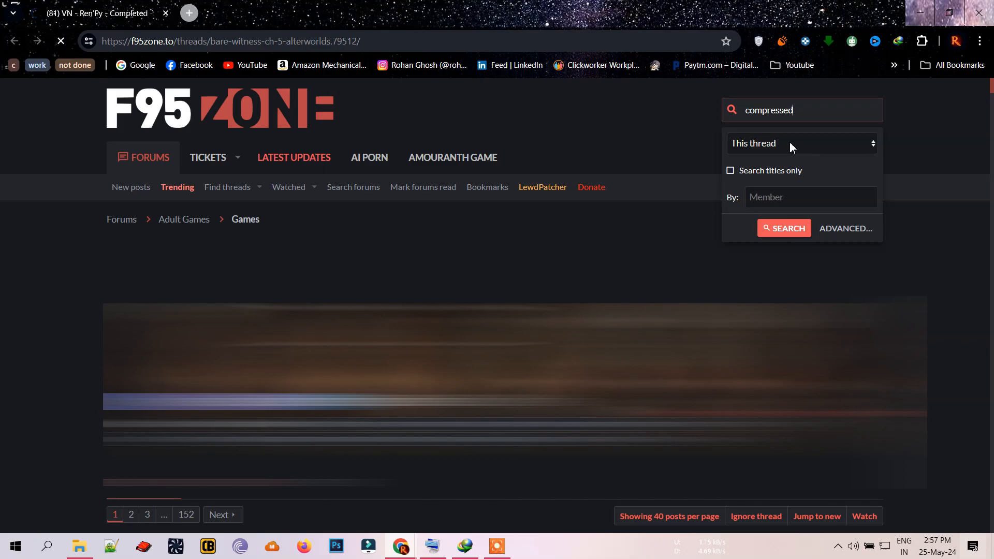
- Run the 'compressed' thread search and open post #5,918 with the COMPRESSED Win/Linux and Mac links
left_click(783, 229)
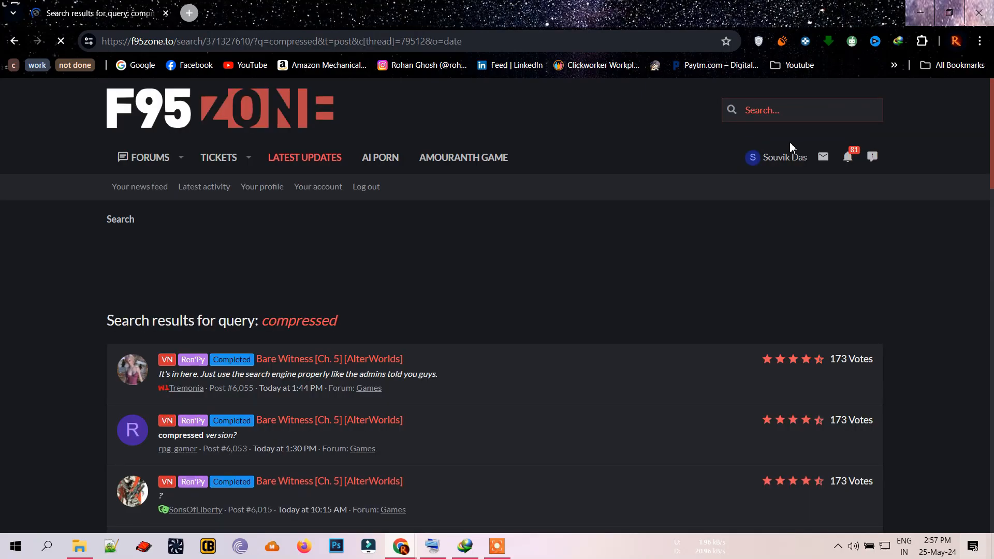
scroll("down", 3)
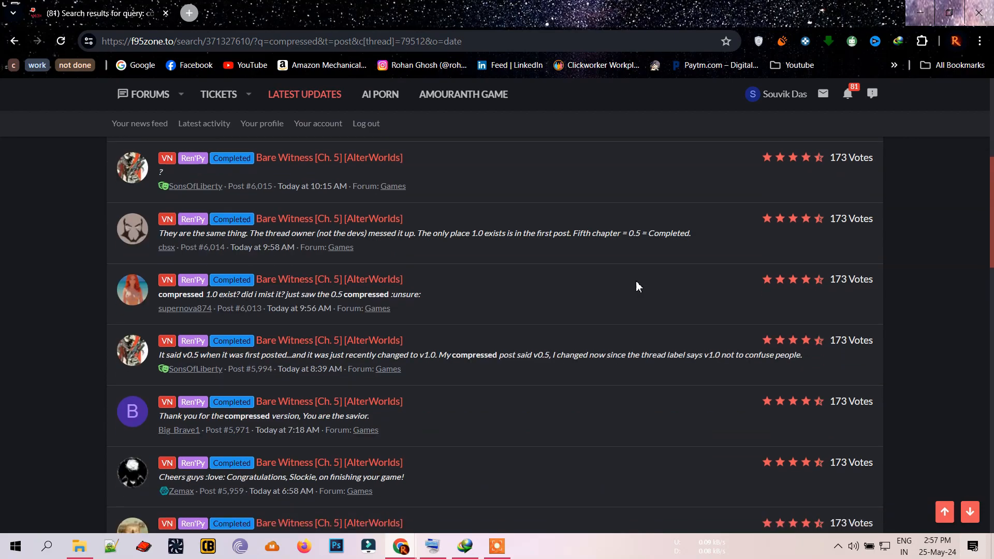
scroll("down", 3)
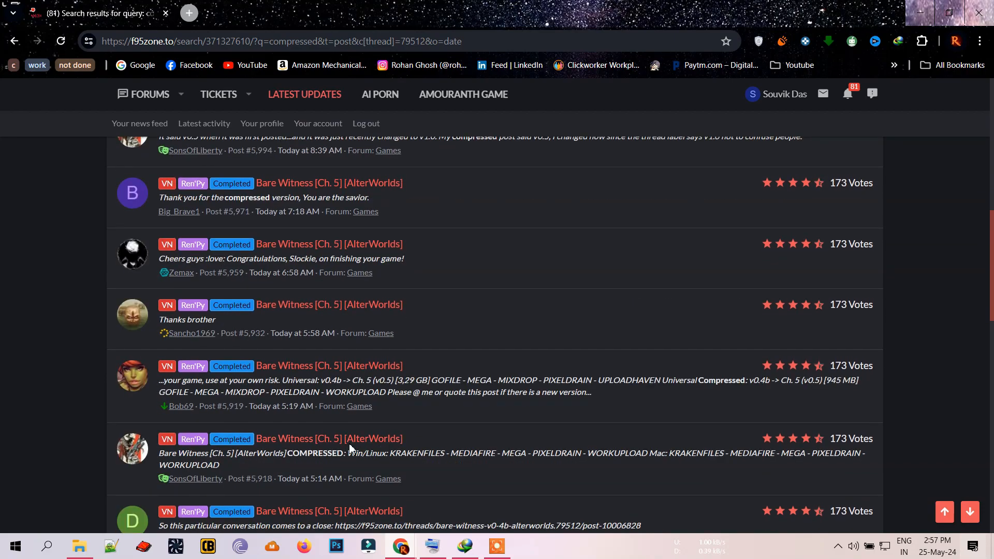
left_click(329, 438)
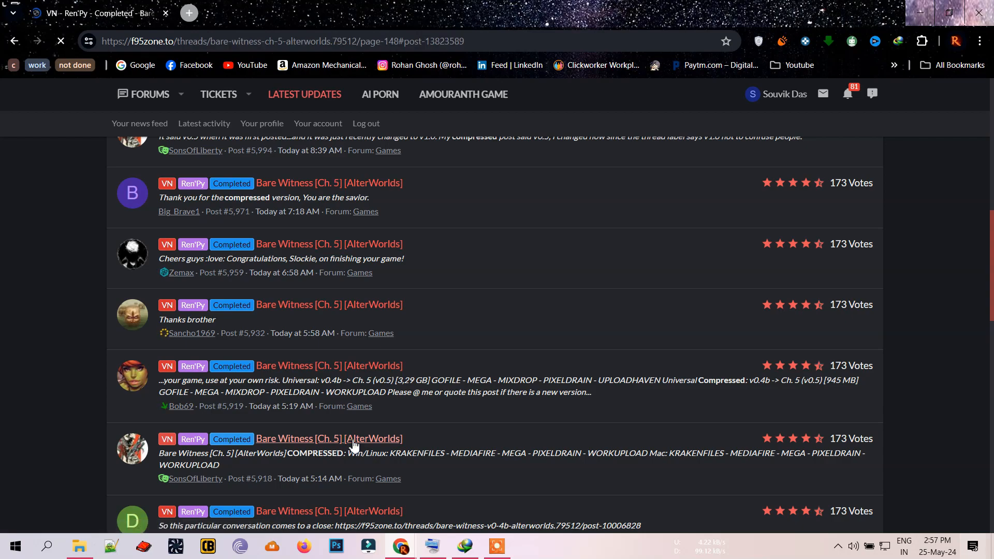
scroll("up", 3)
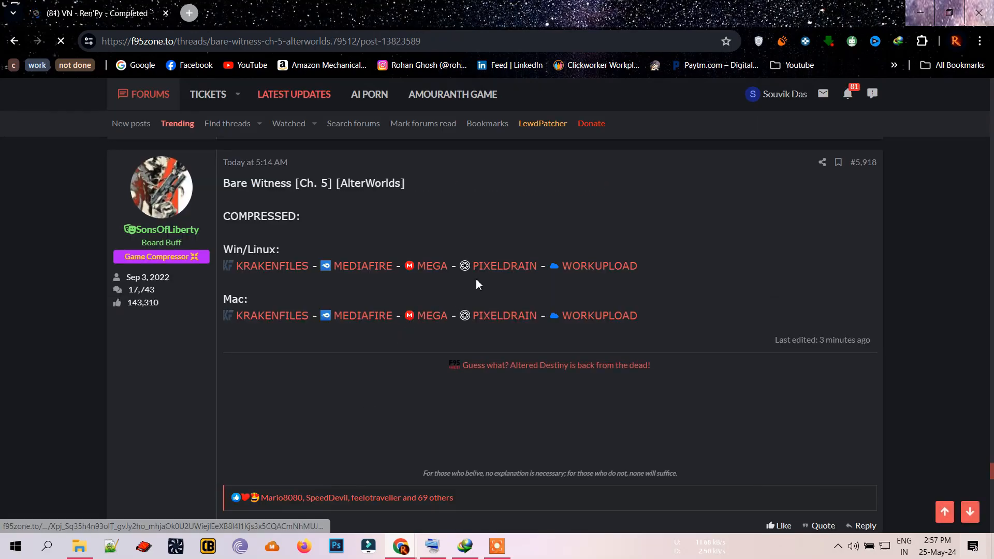
mouse_move(597, 266)
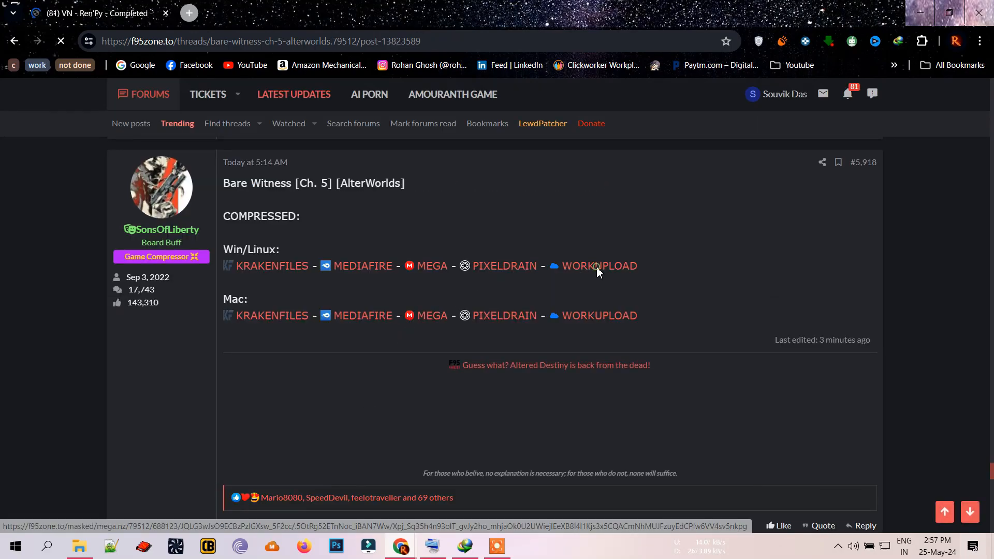
- Follow the Win/Linux Workupload link to the archive of 1.98 GB PC and 1.95 GB Mac zips
left_click(599, 266)
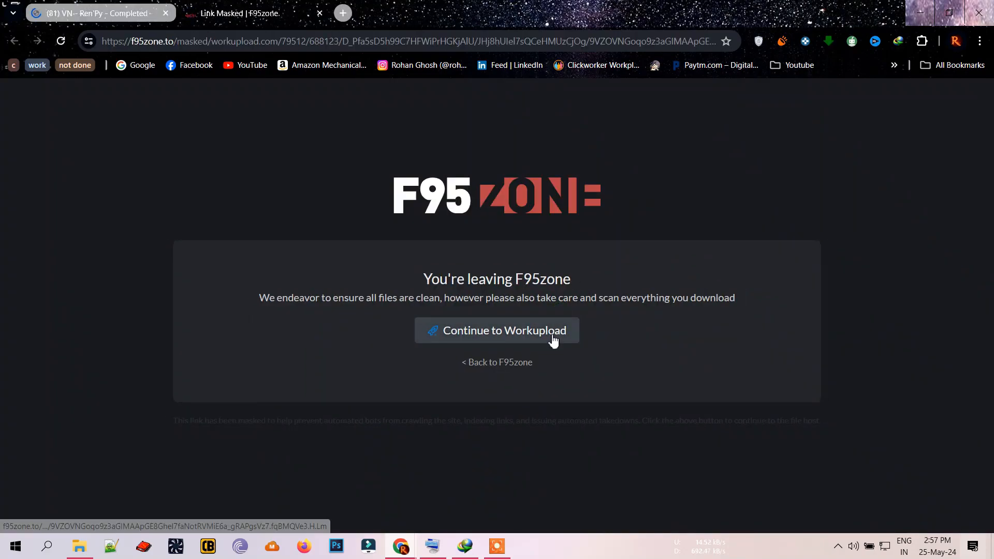
left_click(497, 330)
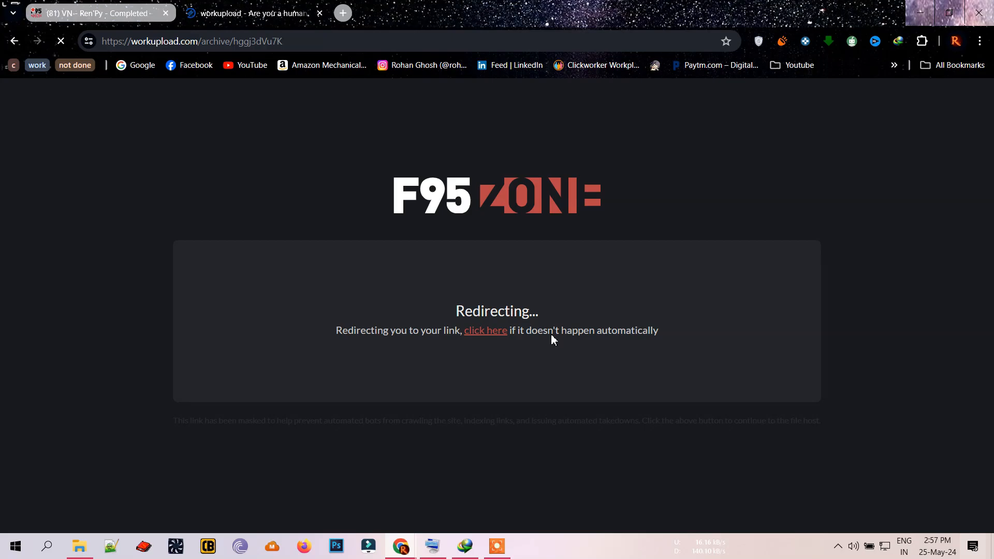
left_click(486, 330)
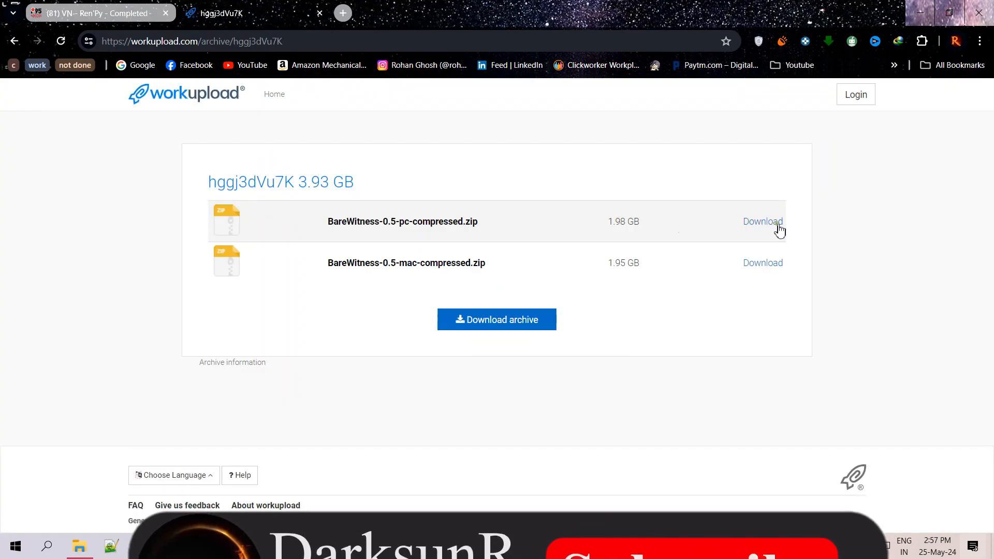
left_click(763, 221)
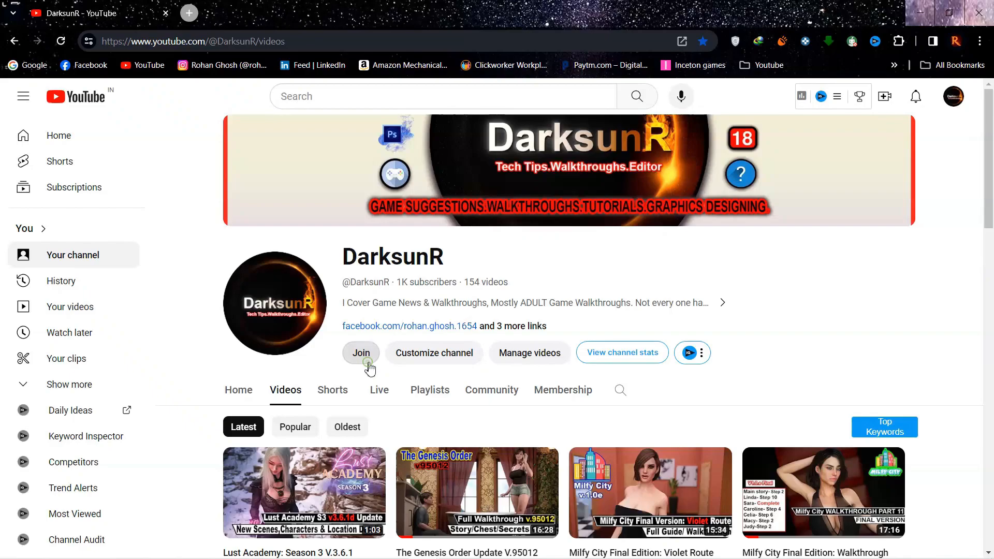
- Browse DarksunR's membership tiers, close them, and view the RenPy folder's properties (4.19 GB, 12,812 files)
left_click(361, 354)
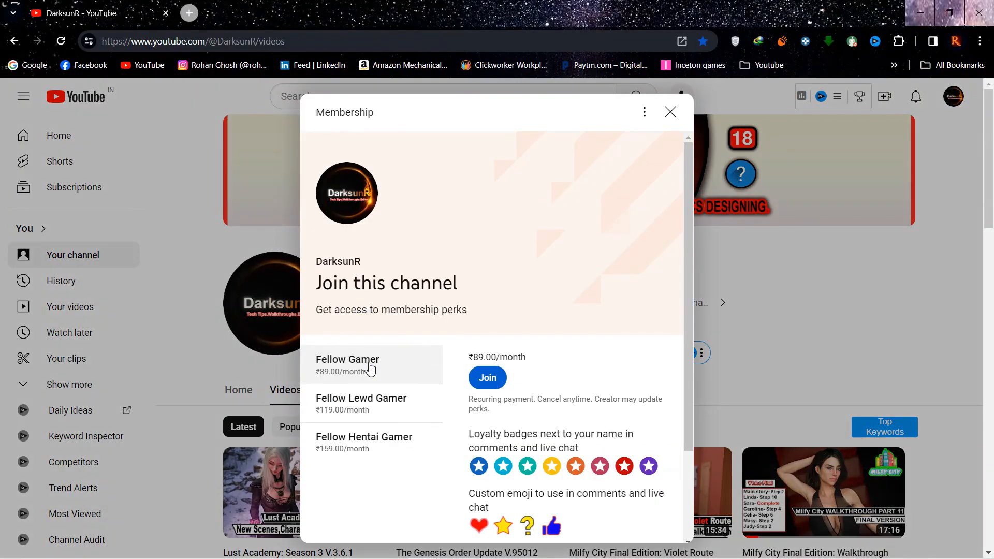
left_click(362, 403)
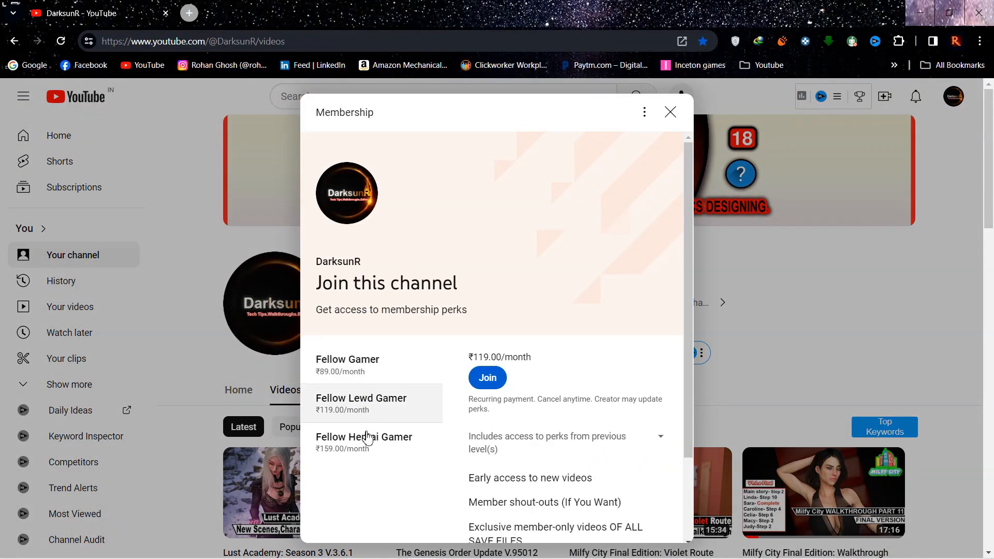
left_click(364, 437)
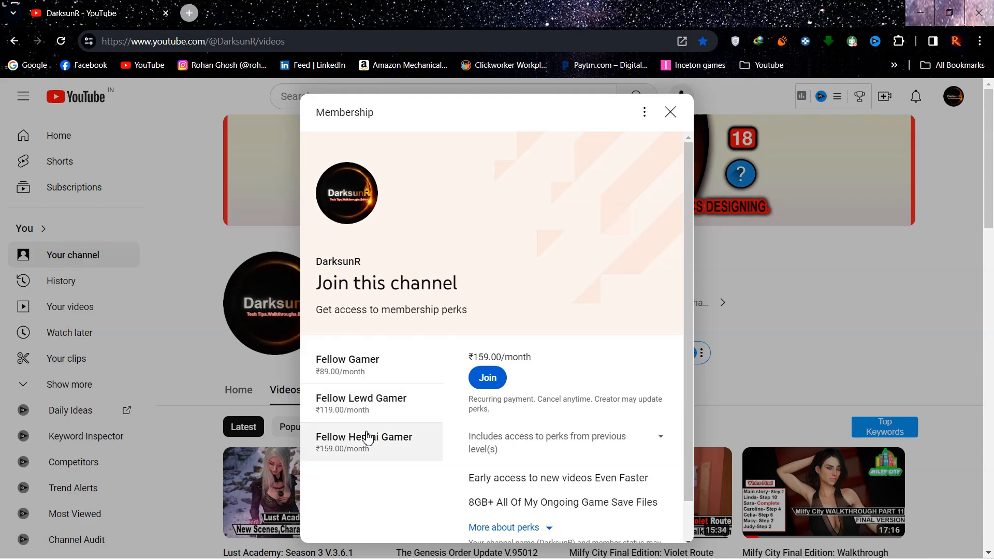
mouse_move(670, 112)
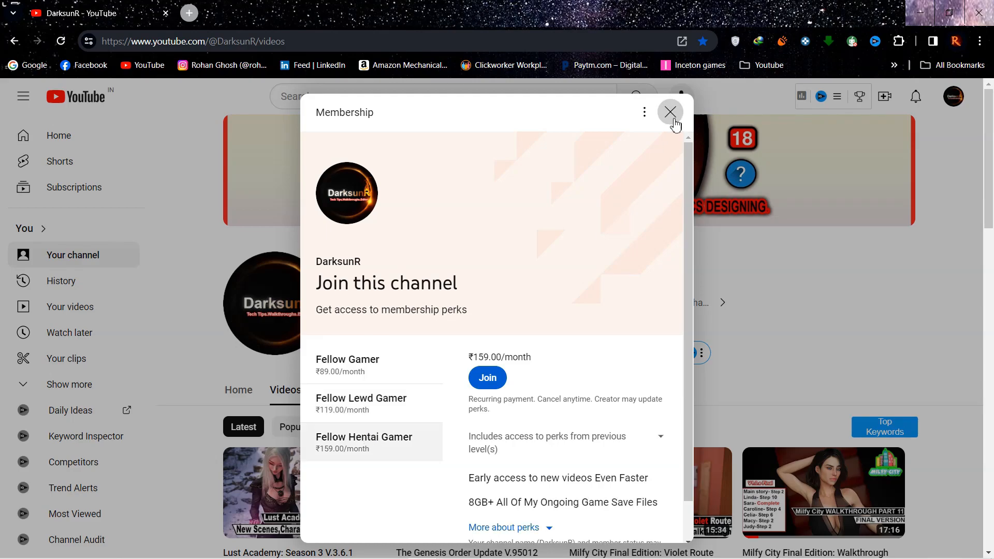
left_click(670, 113)
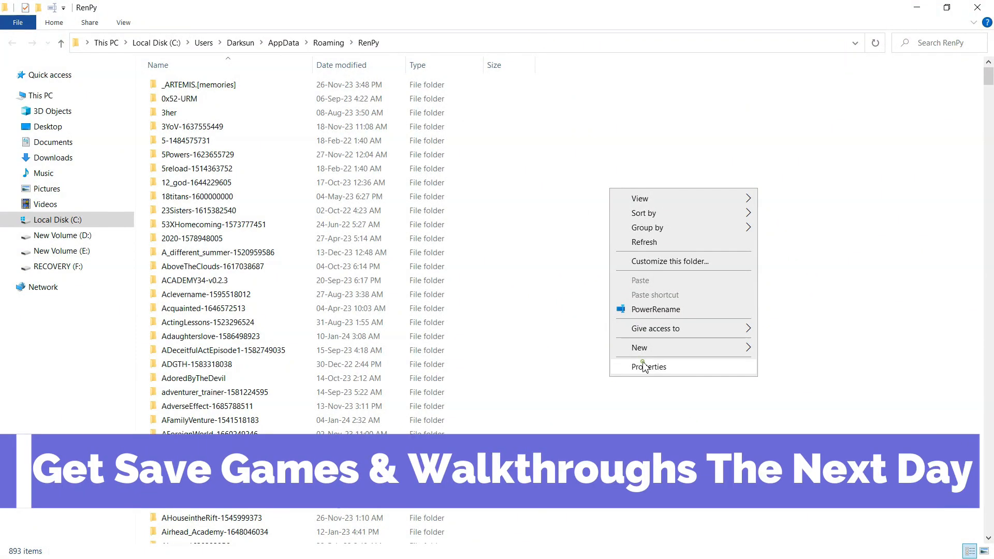
left_click(649, 367)
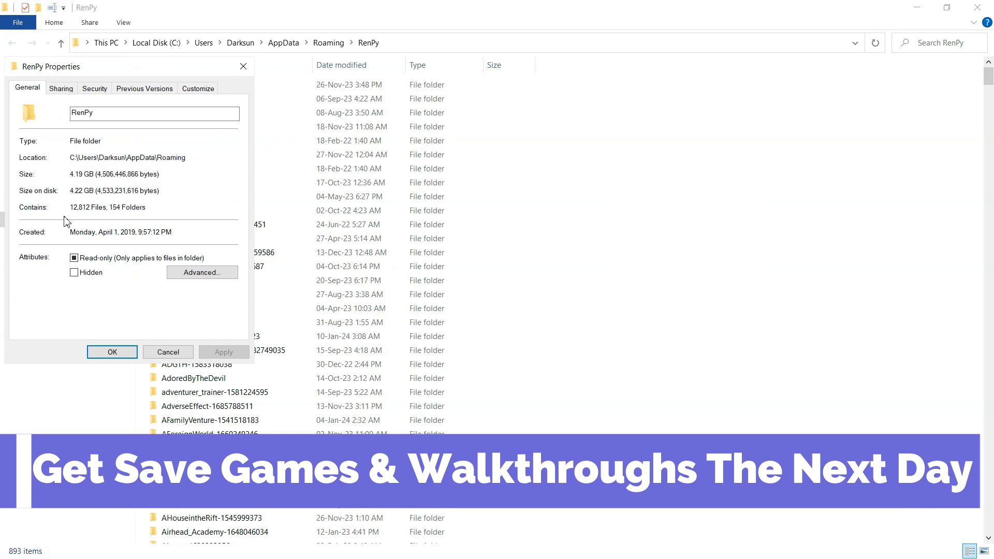